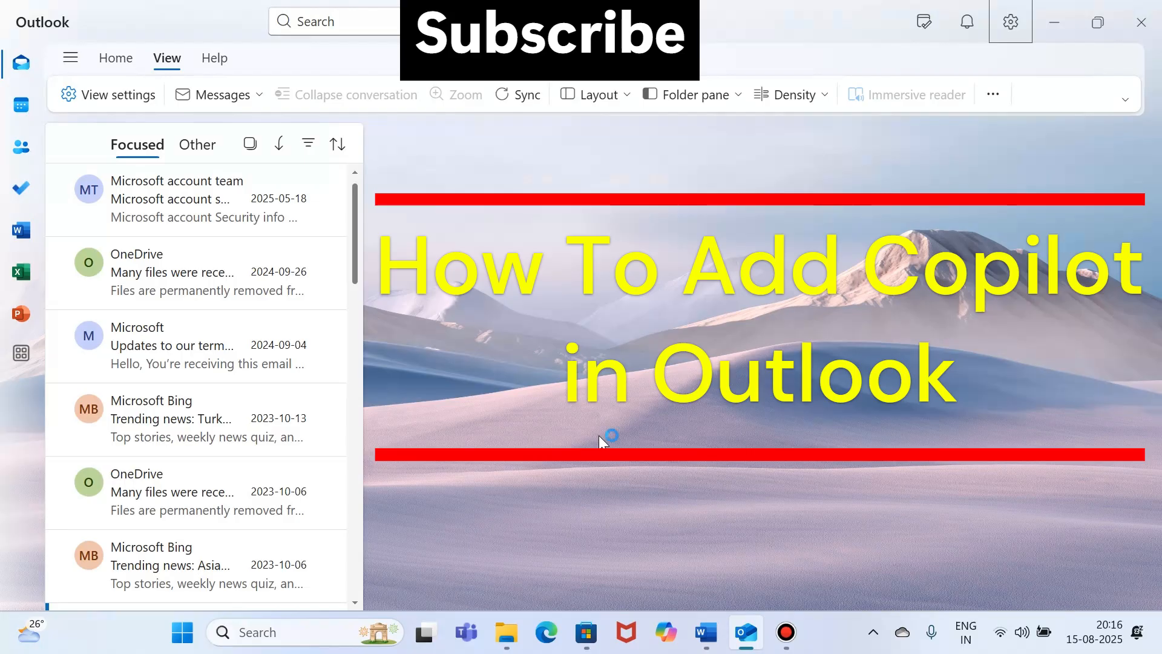
pyautogui.moveTo(602, 442)
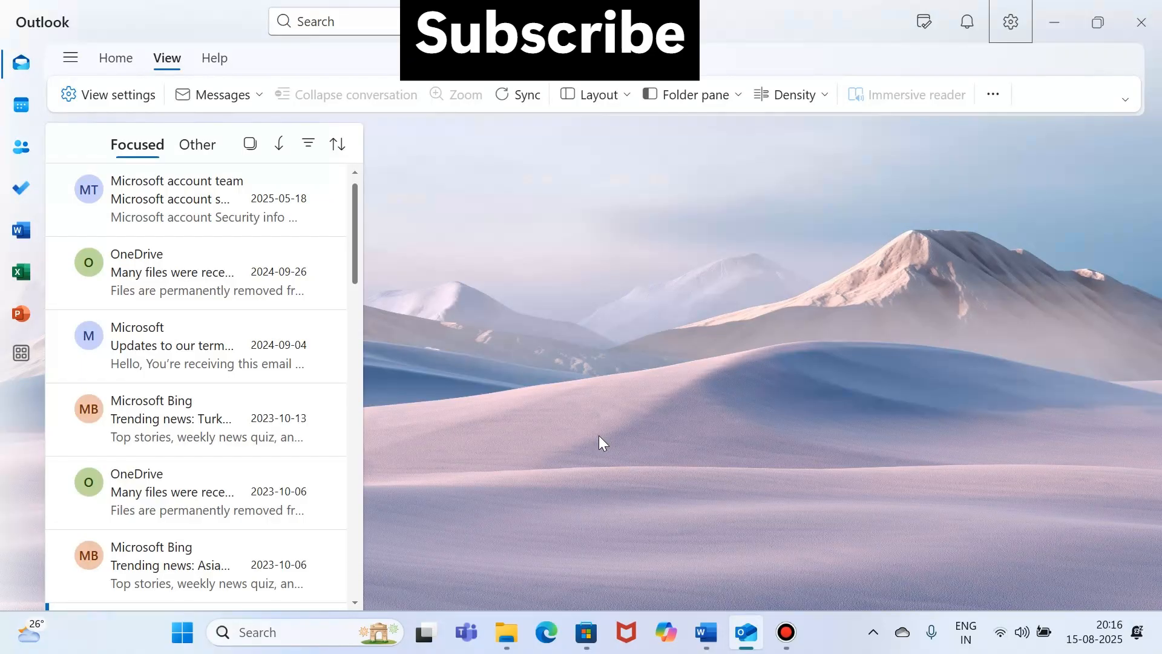
pyautogui.moveTo(671, 590)
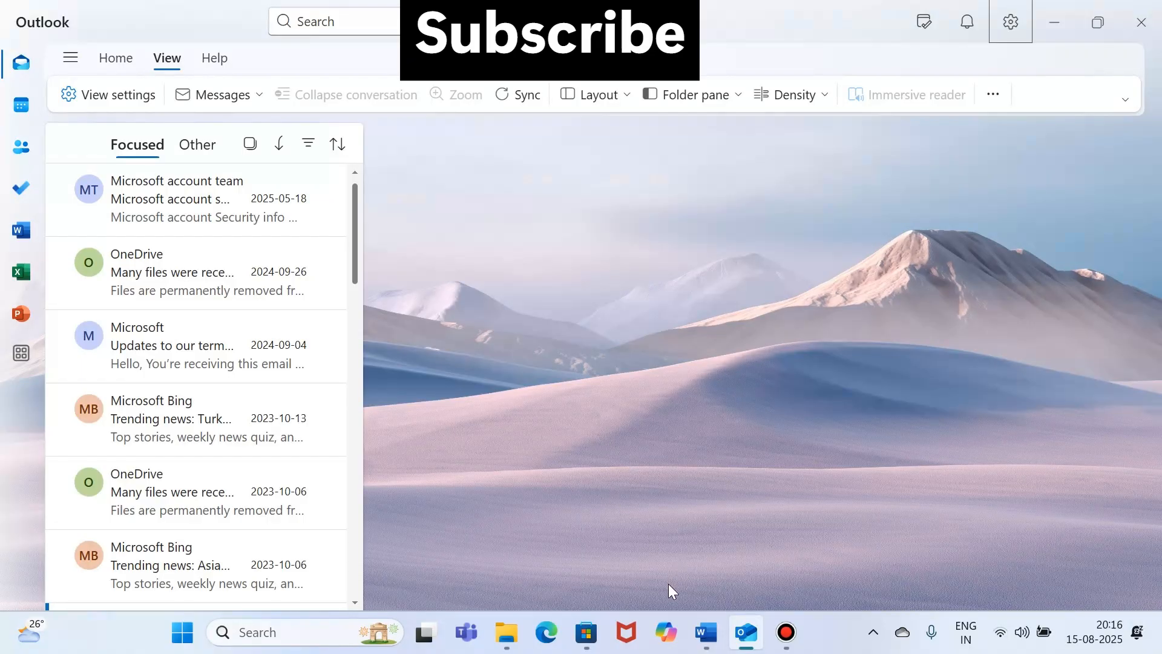
# Step: Switch to Microsoft Store showing the Microsoft 365 Copilot app listing
pyautogui.click(585, 632)
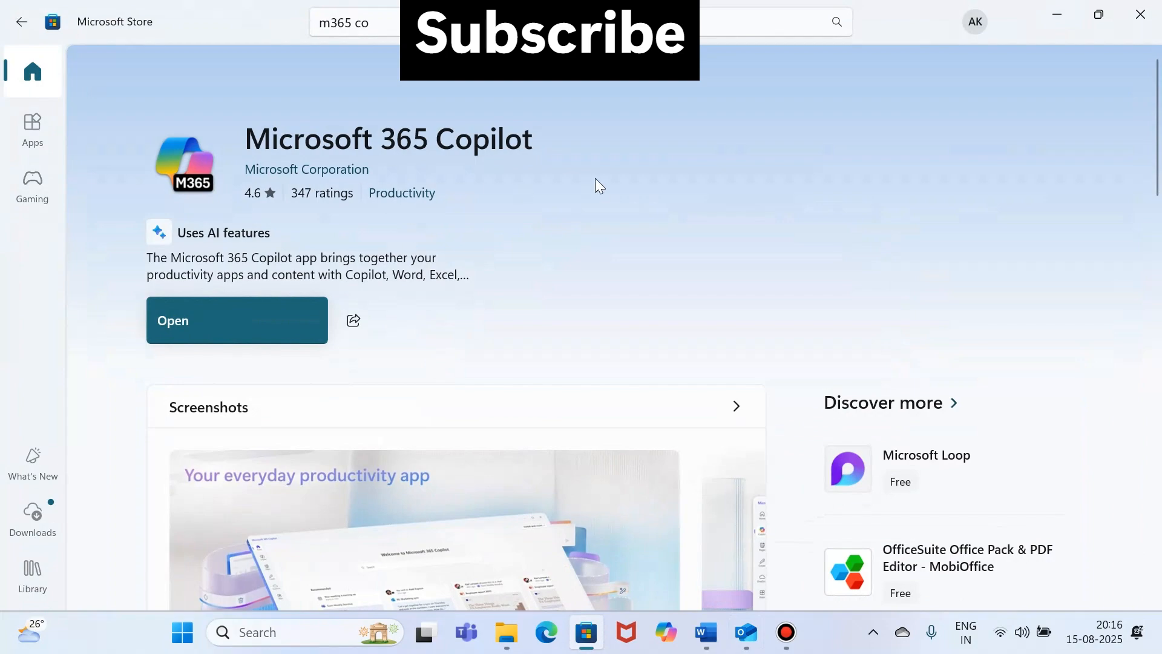
pyautogui.moveTo(192, 316)
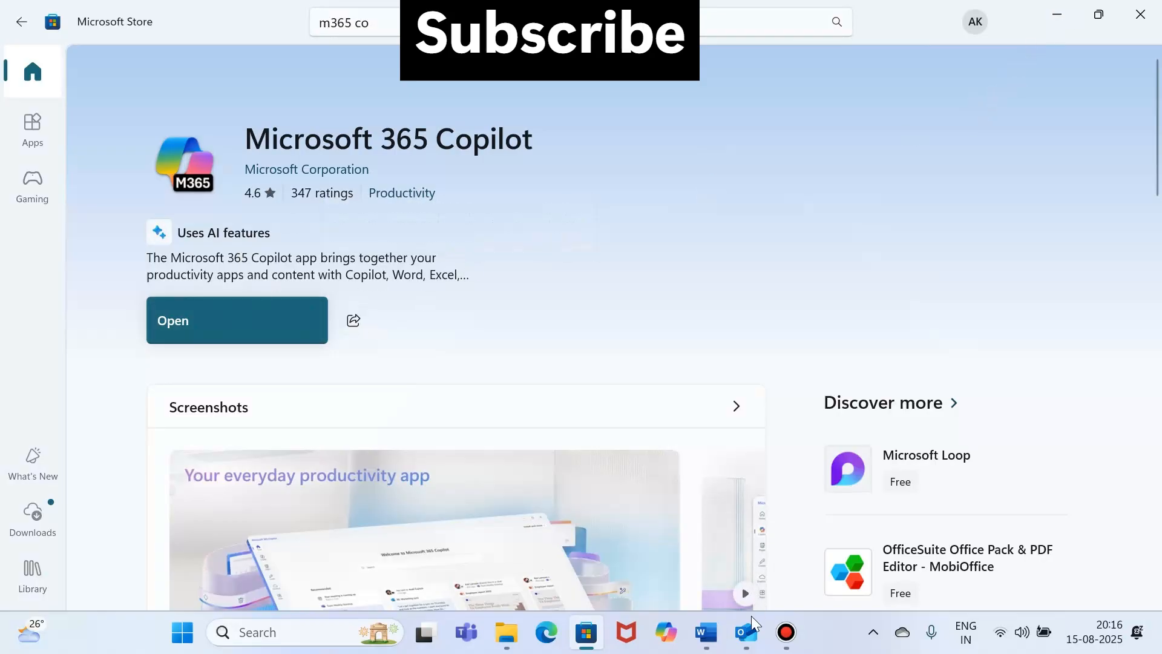
# Step: Bring the Outlook window back to the front on the Focused inbox
pyautogui.click(746, 632)
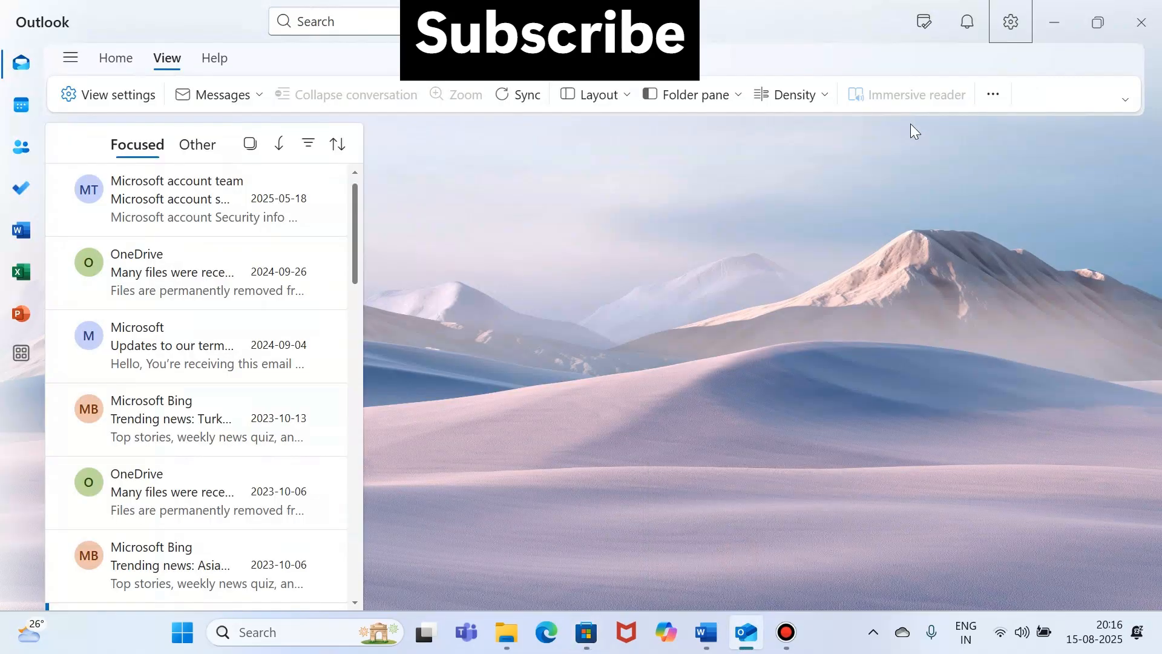
pyautogui.moveTo(733, 320)
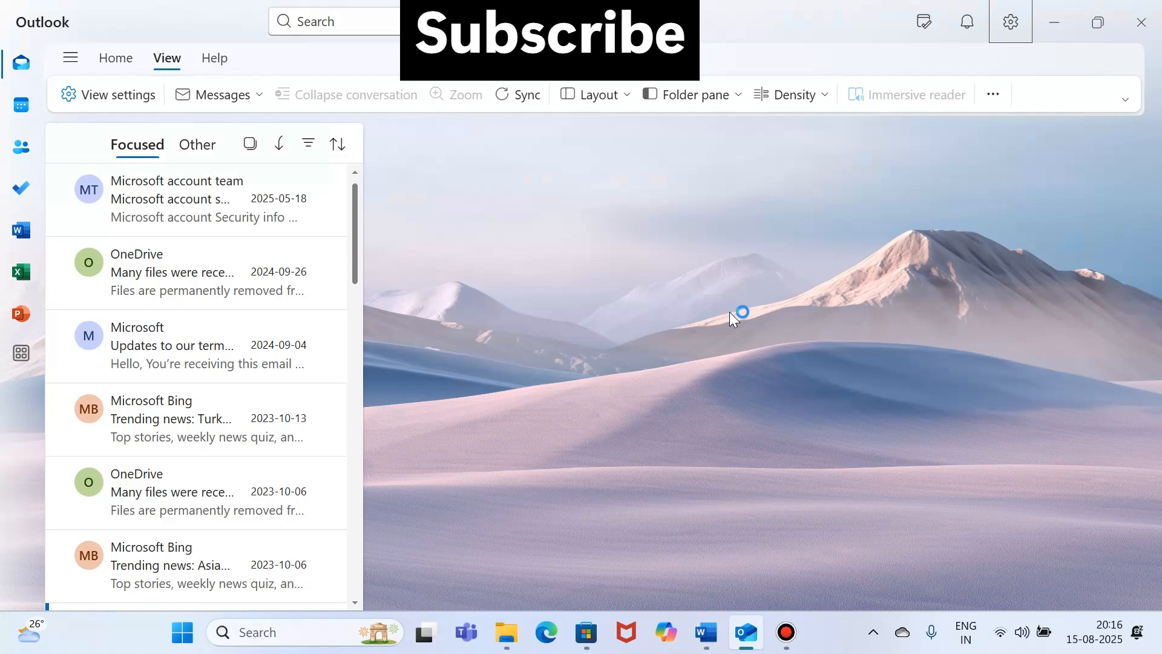
pyautogui.moveTo(734, 319)
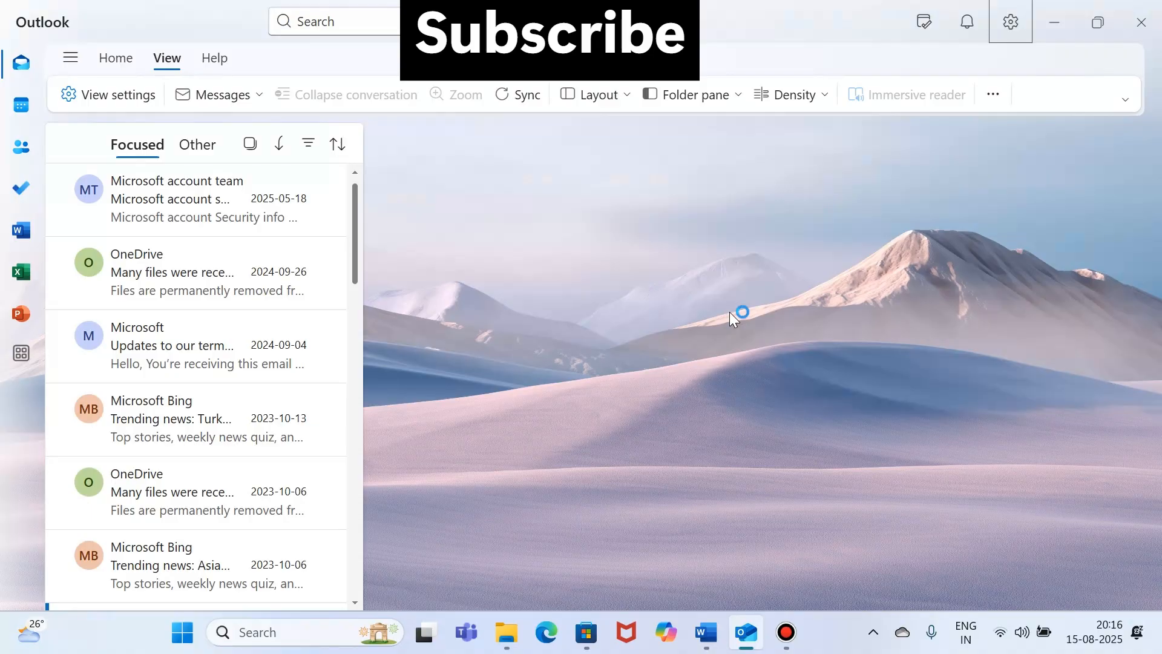
pyautogui.moveTo(732, 319)
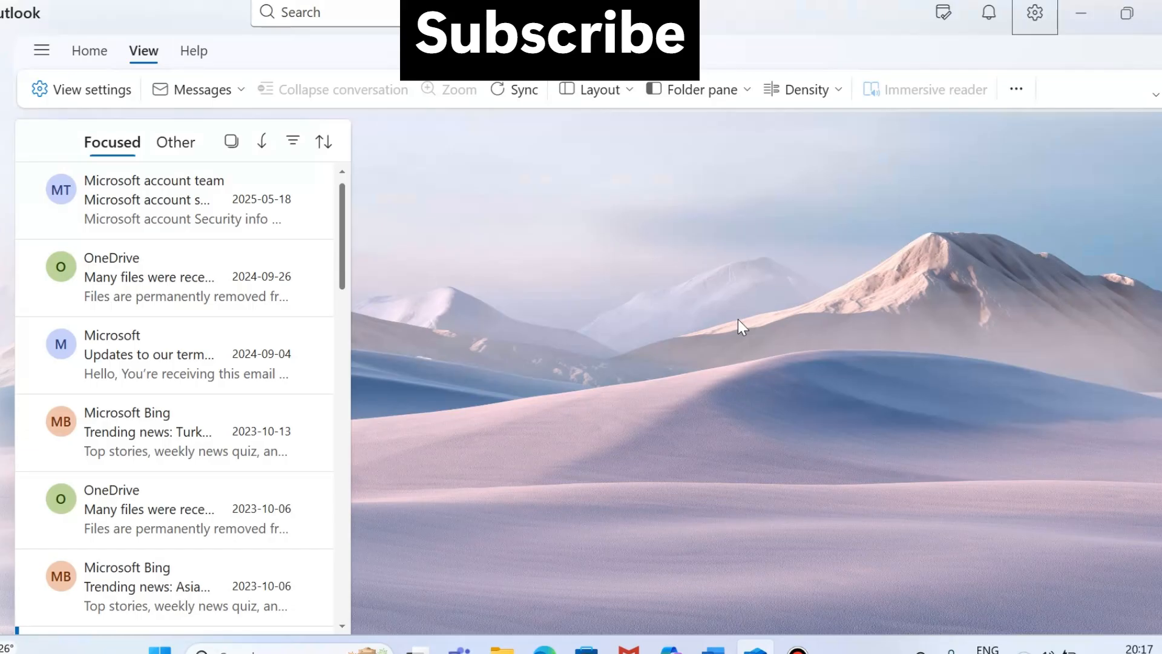
pyautogui.moveTo(992, 167)
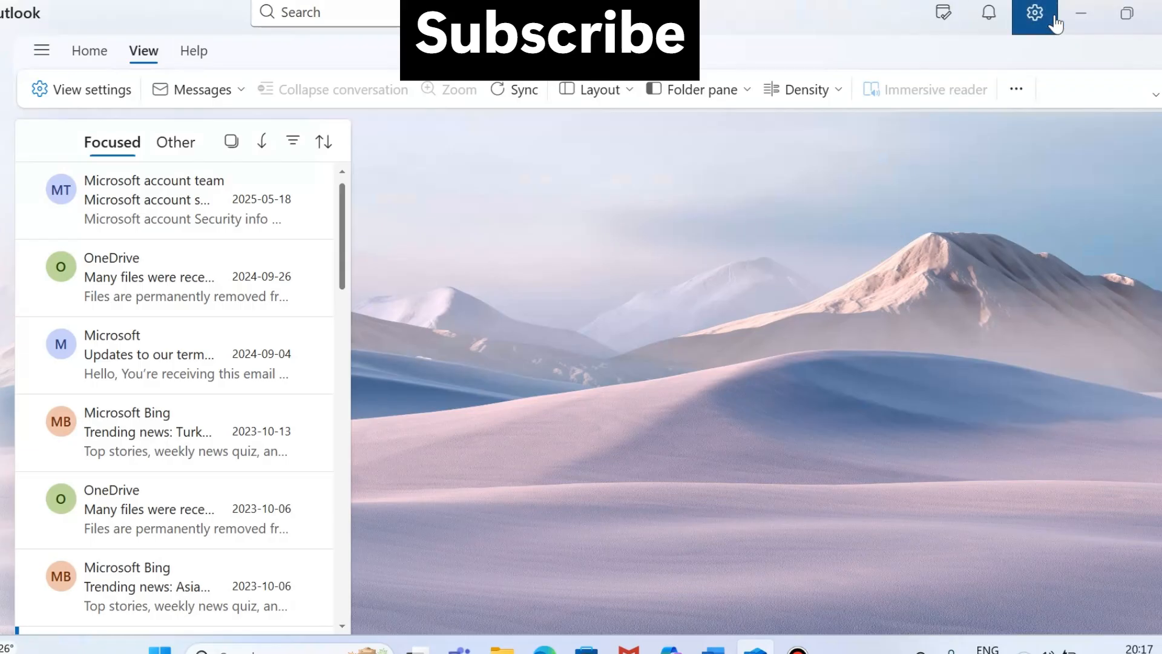
pyautogui.moveTo(1034, 13)
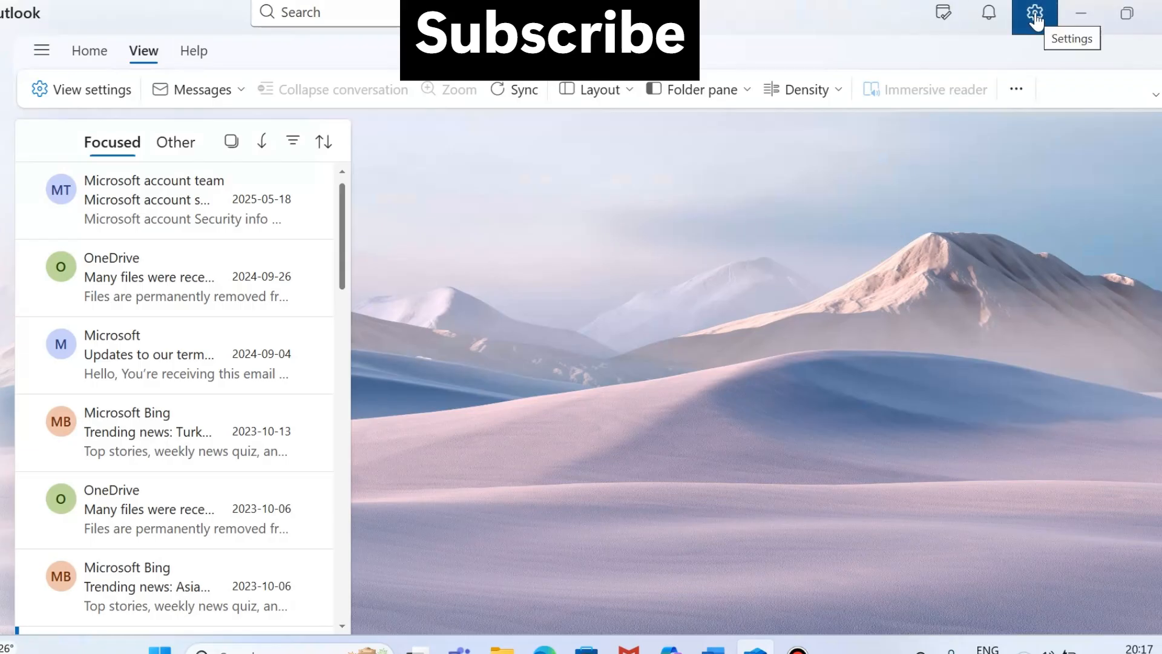
# Step: Open Outlook Settings and the email account's details and subscriptions page
pyautogui.click(1034, 12)
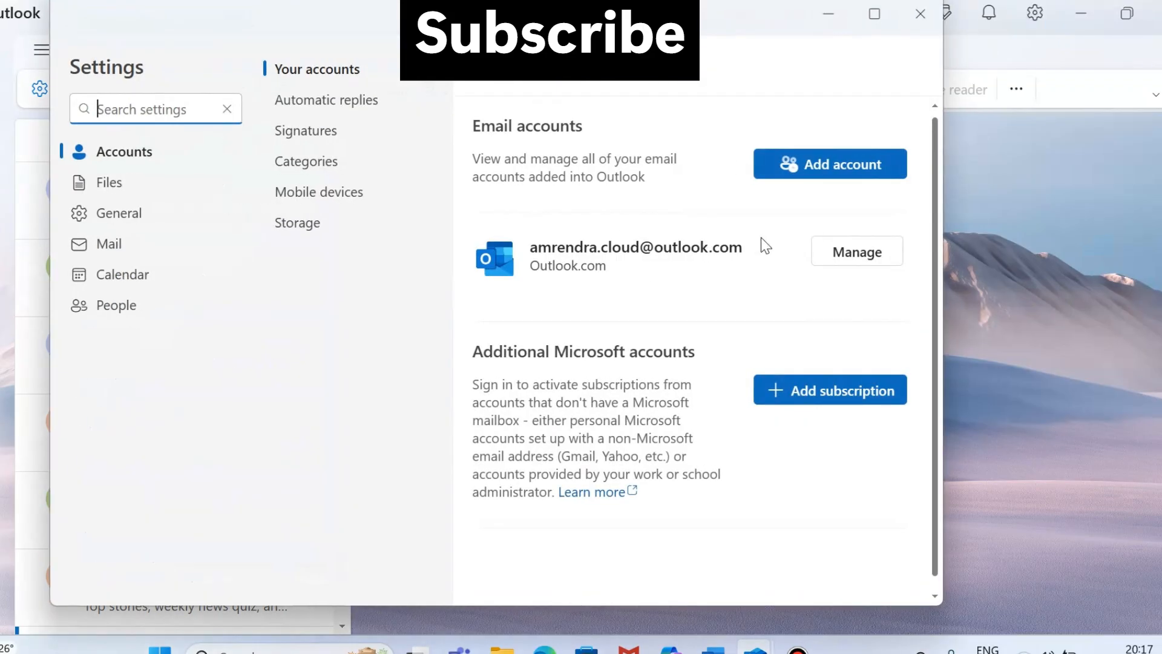
pyautogui.moveTo(637, 290)
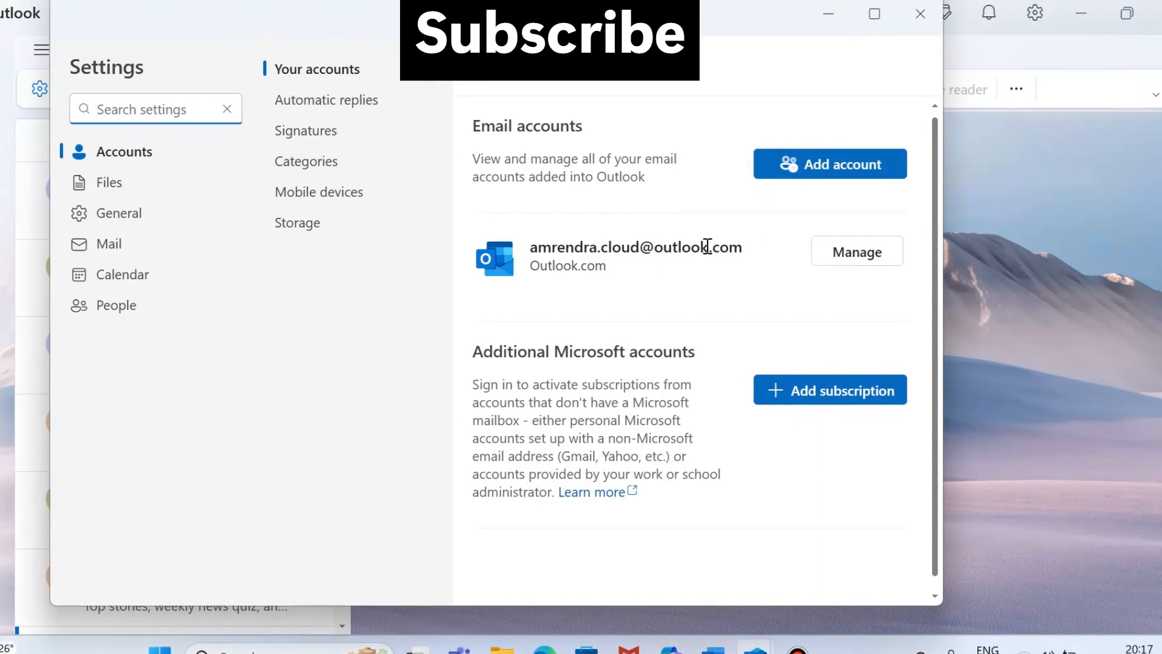
pyautogui.moveTo(719, 254)
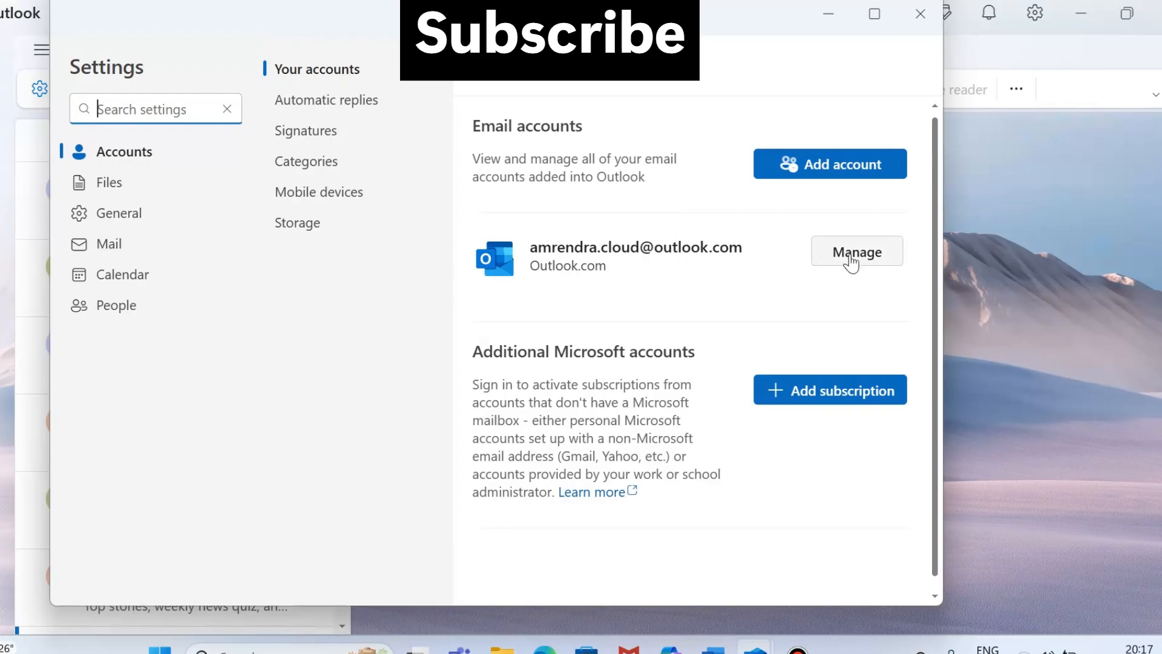
pyautogui.click(856, 251)
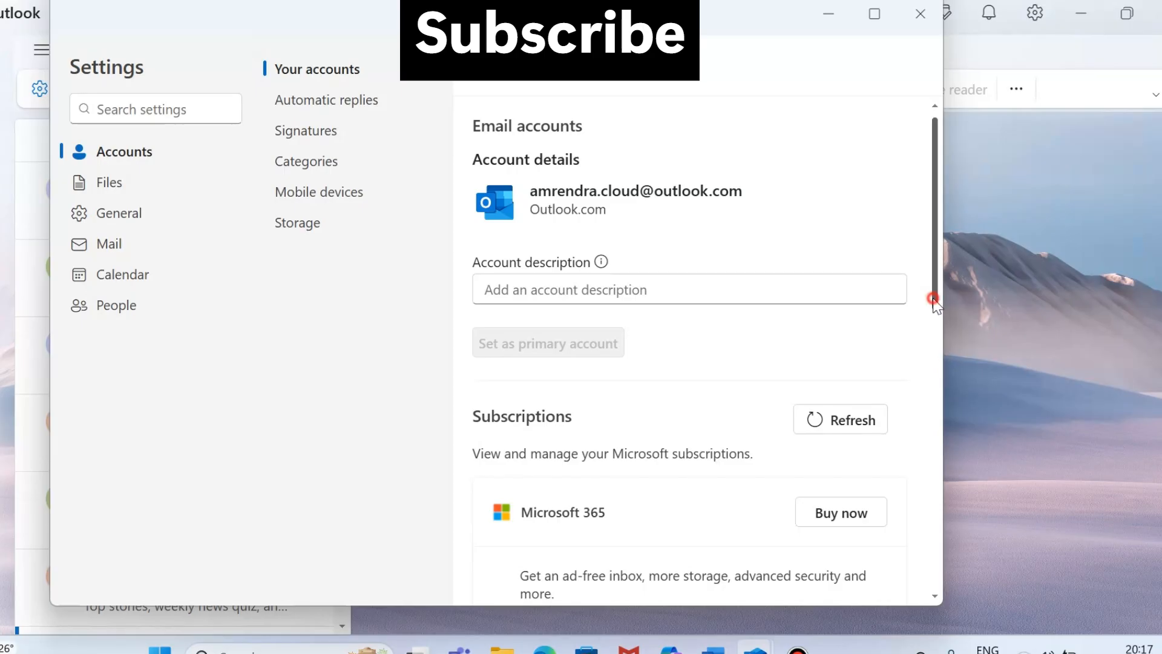
# Step: Scroll to Subscriptions and launch the Copilot Pro offer ($20.00 per user monthly) in the browser
pyautogui.scroll(-3)
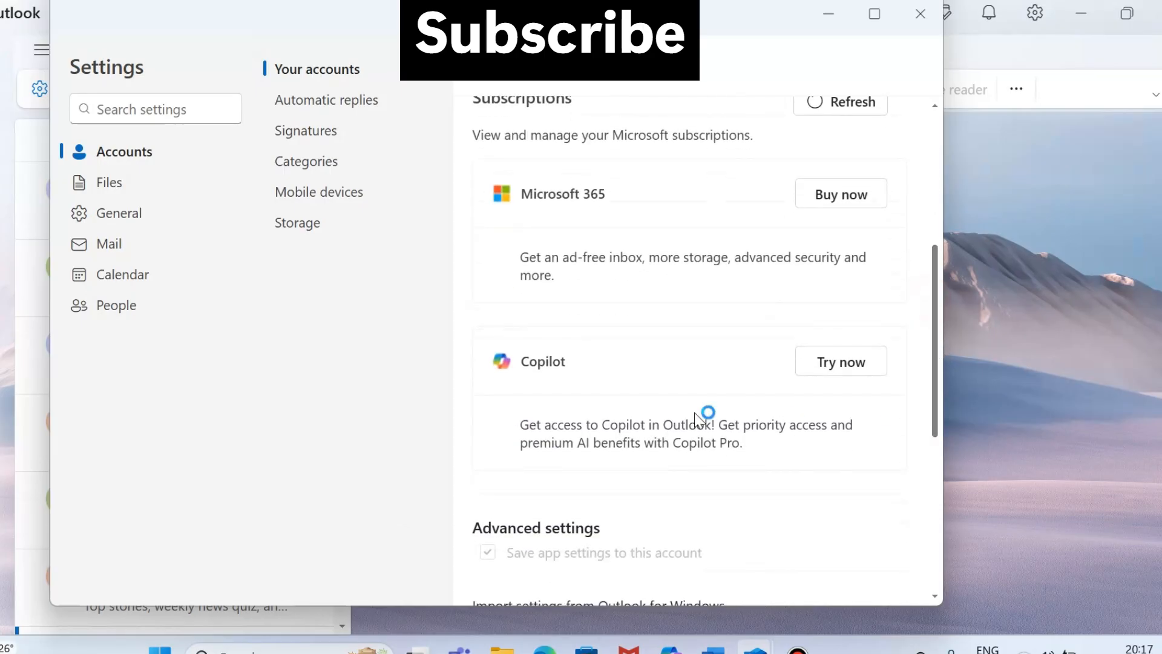
pyautogui.click(841, 361)
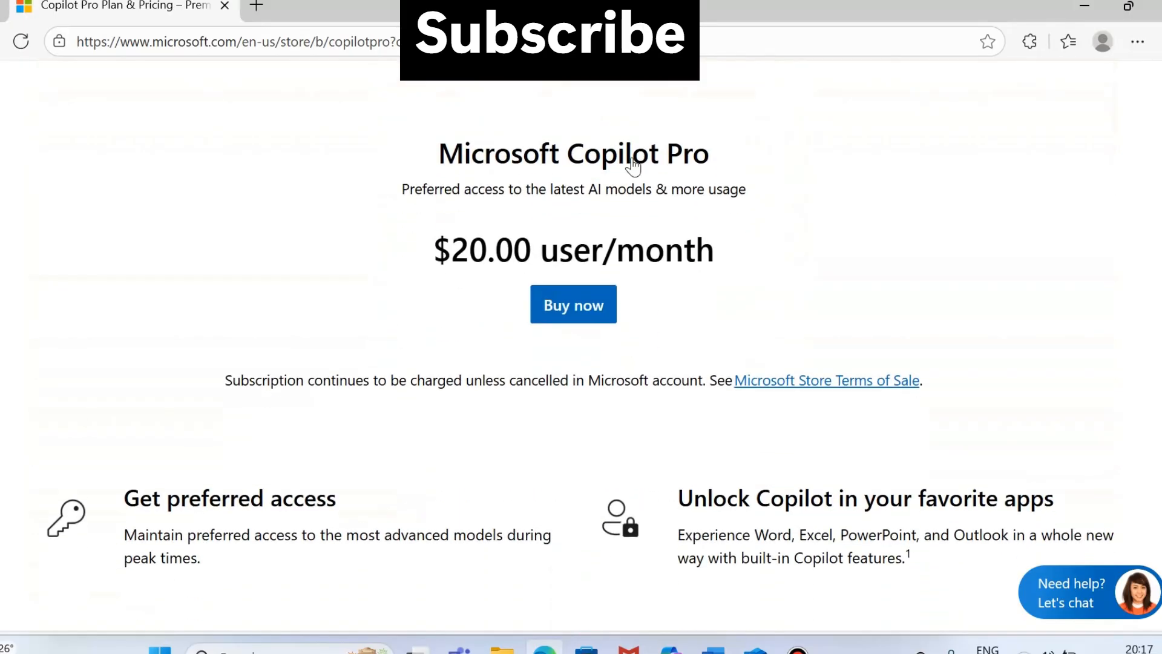
pyautogui.moveTo(411, 342)
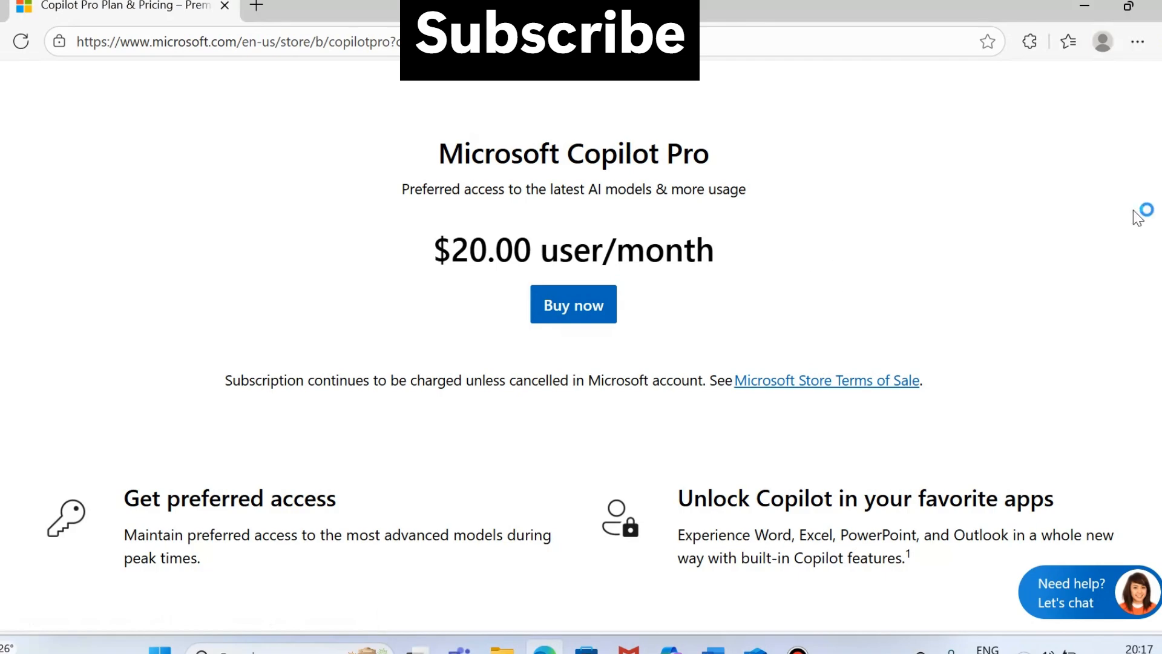
# Step: Scroll to the Pro versus free table and highlight the 'Use Copilot in Word, Excel…' line
pyautogui.scroll(3)
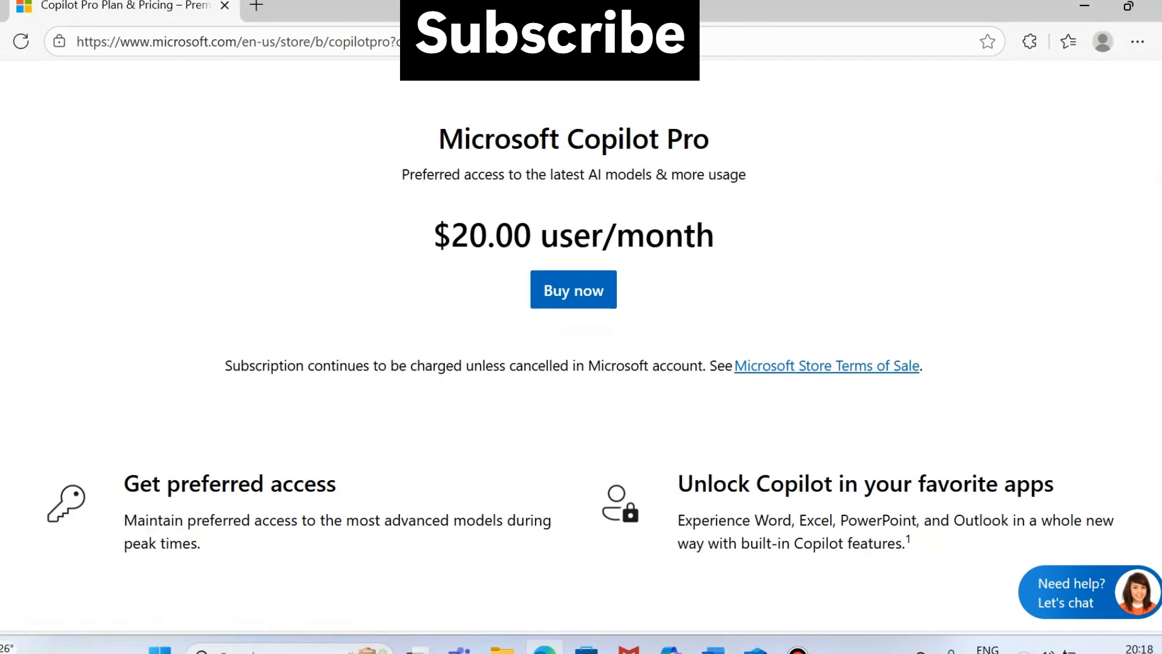
pyautogui.scroll(-3)
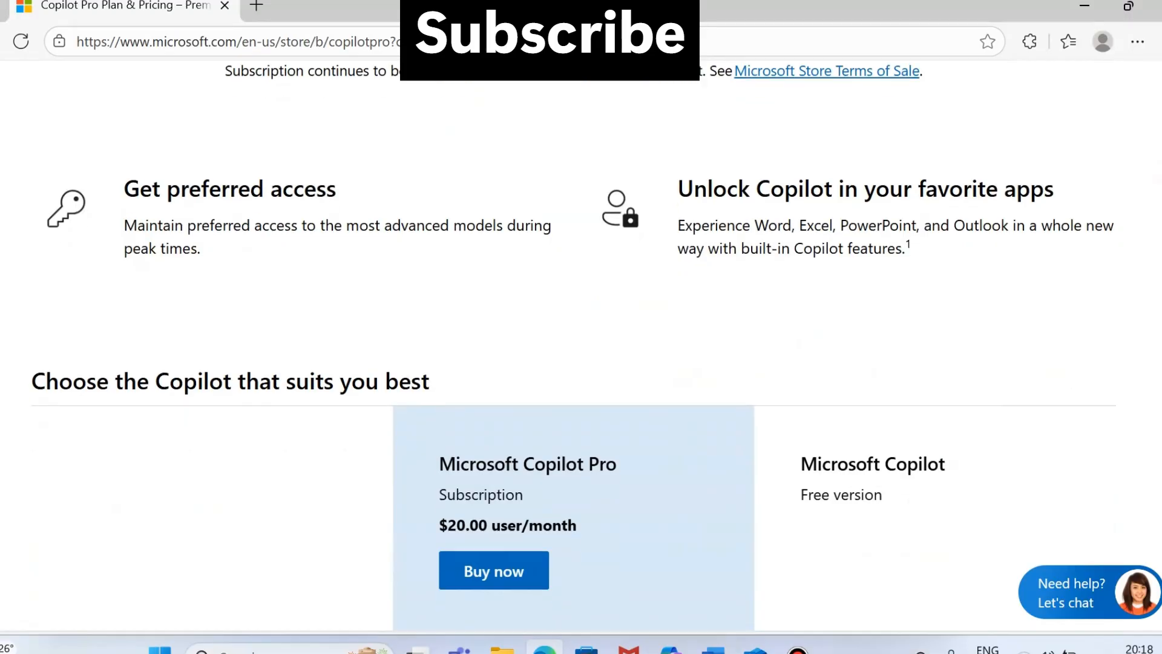
pyautogui.scroll(-3)
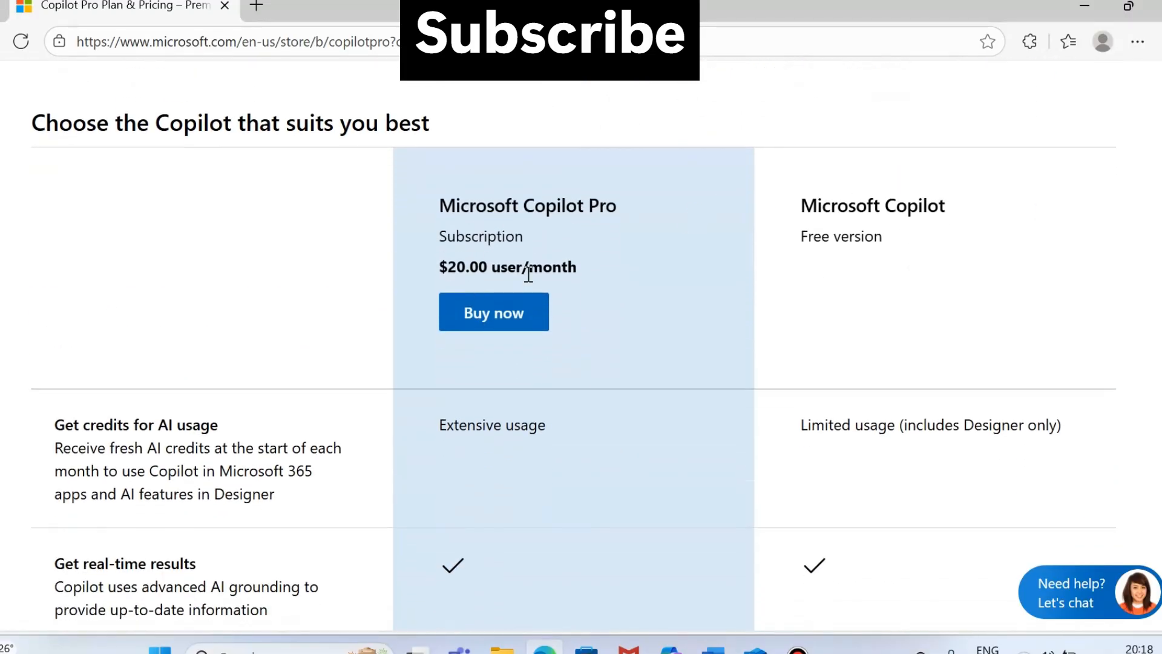
pyautogui.moveTo(931, 238)
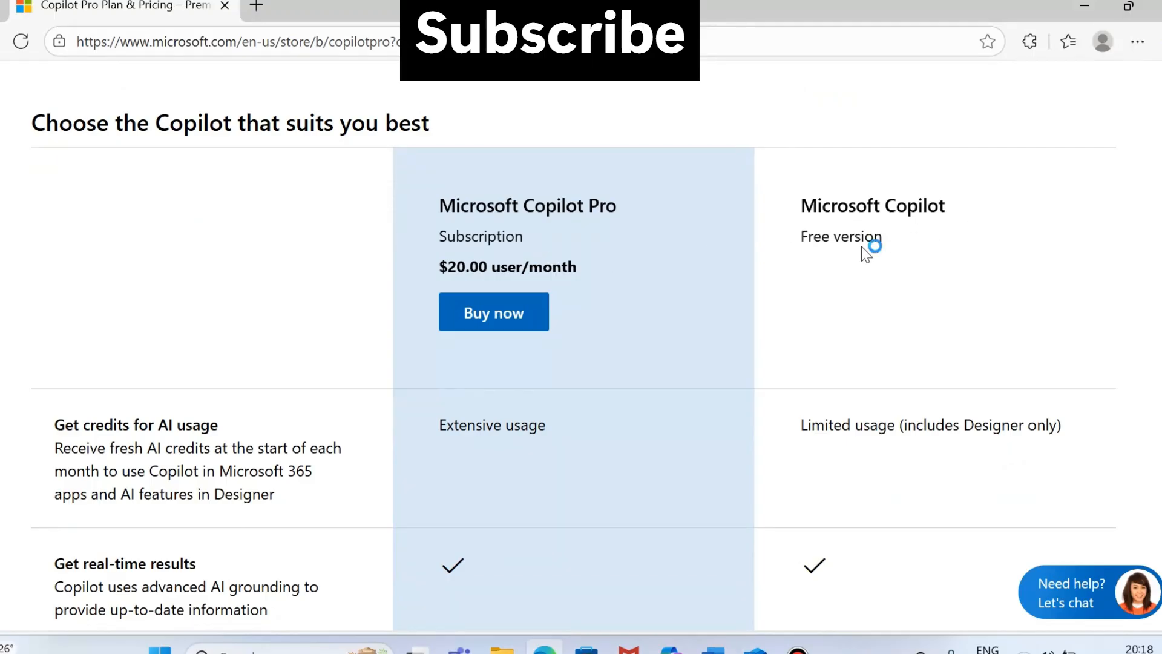
pyautogui.scroll(-3)
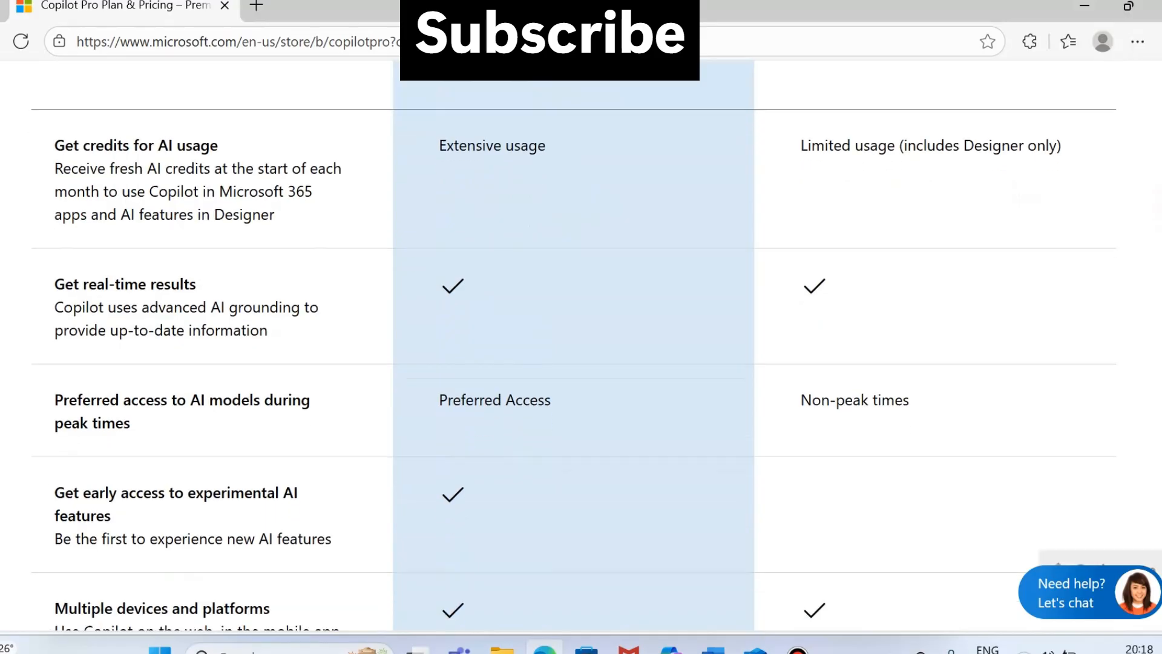
pyautogui.scroll(-3)
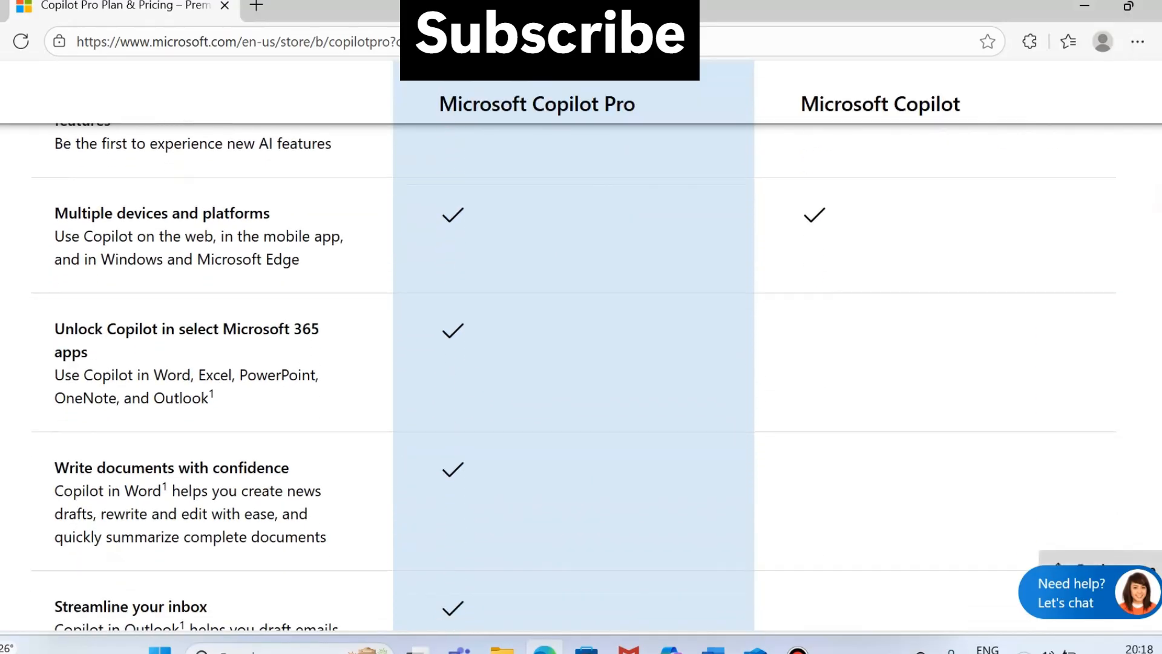
pyautogui.scroll(-3)
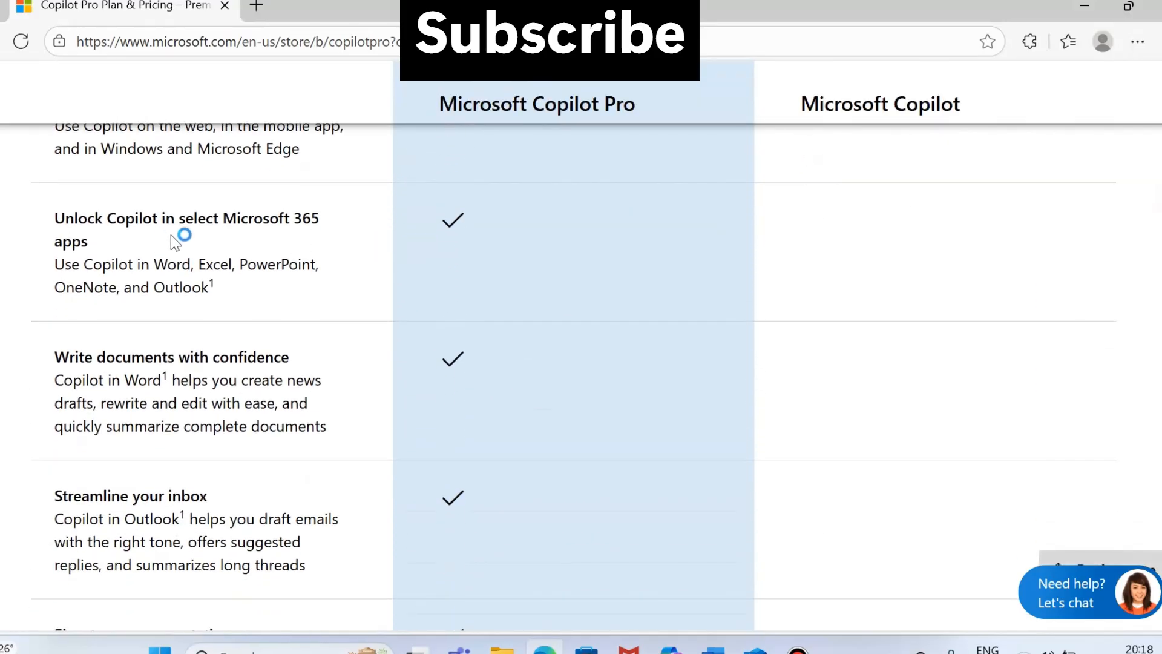
pyautogui.moveTo(63, 268)
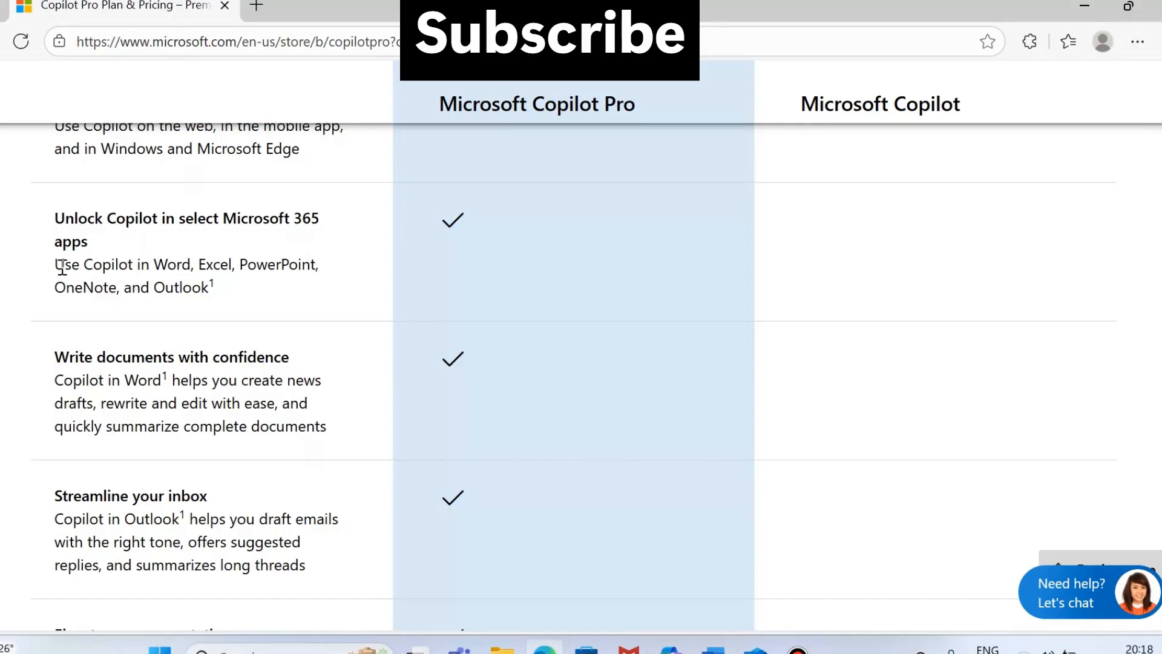
pyautogui.moveTo(54, 265); pyautogui.dragTo(248, 264)
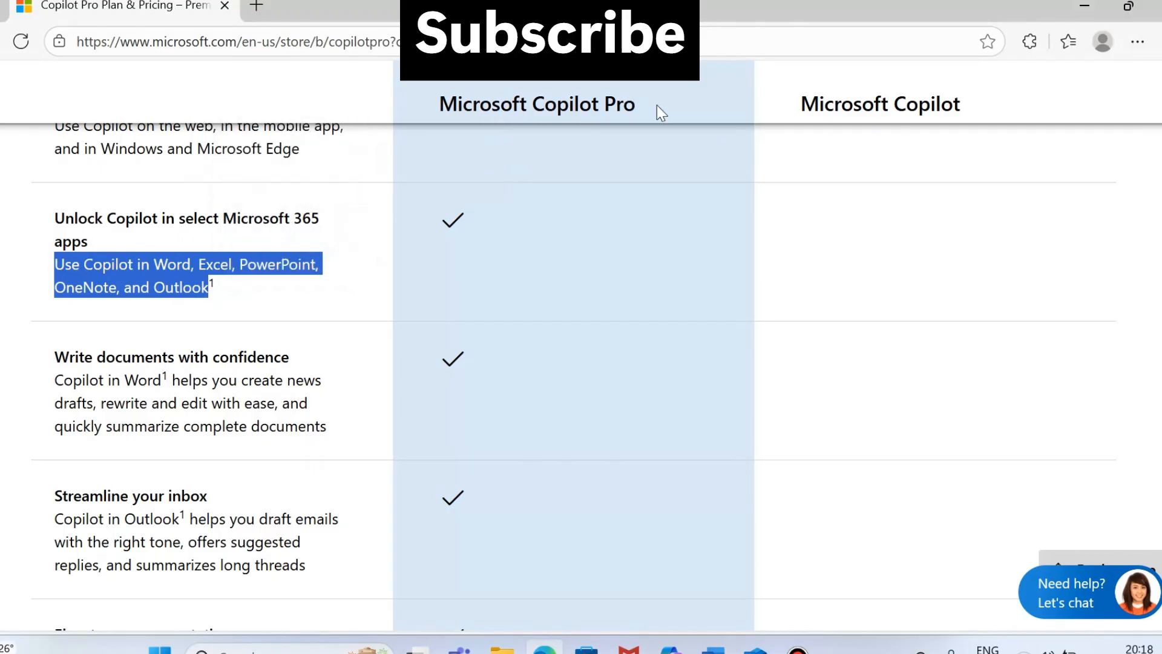
pyautogui.moveTo(875, 144)
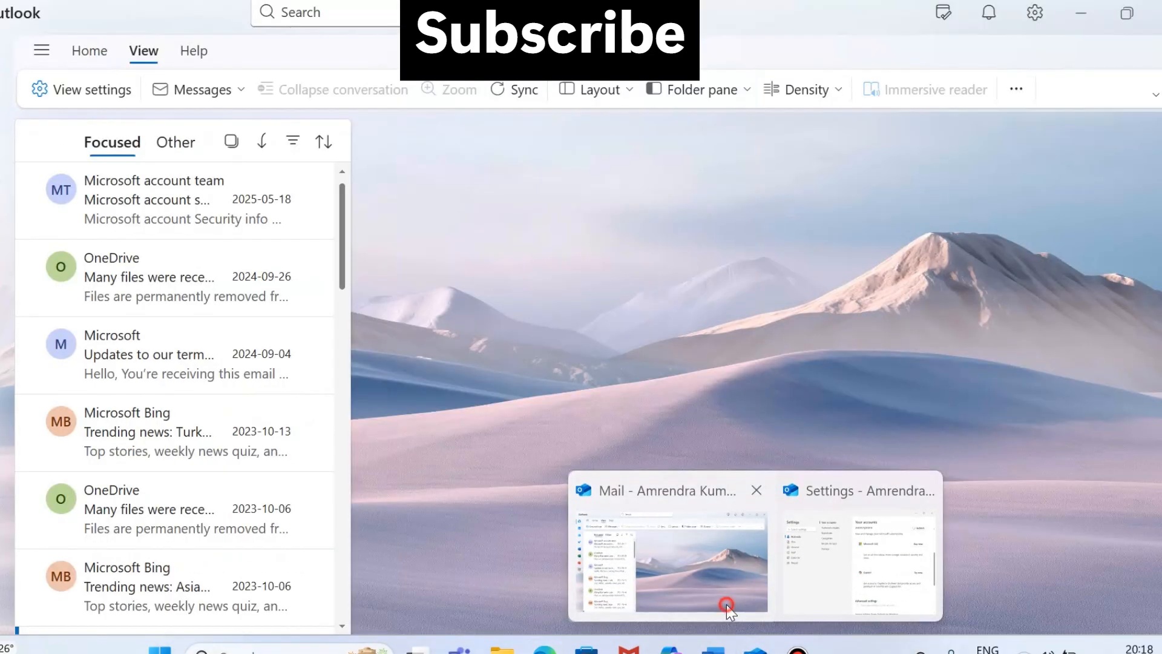
pyautogui.moveTo(558, 298)
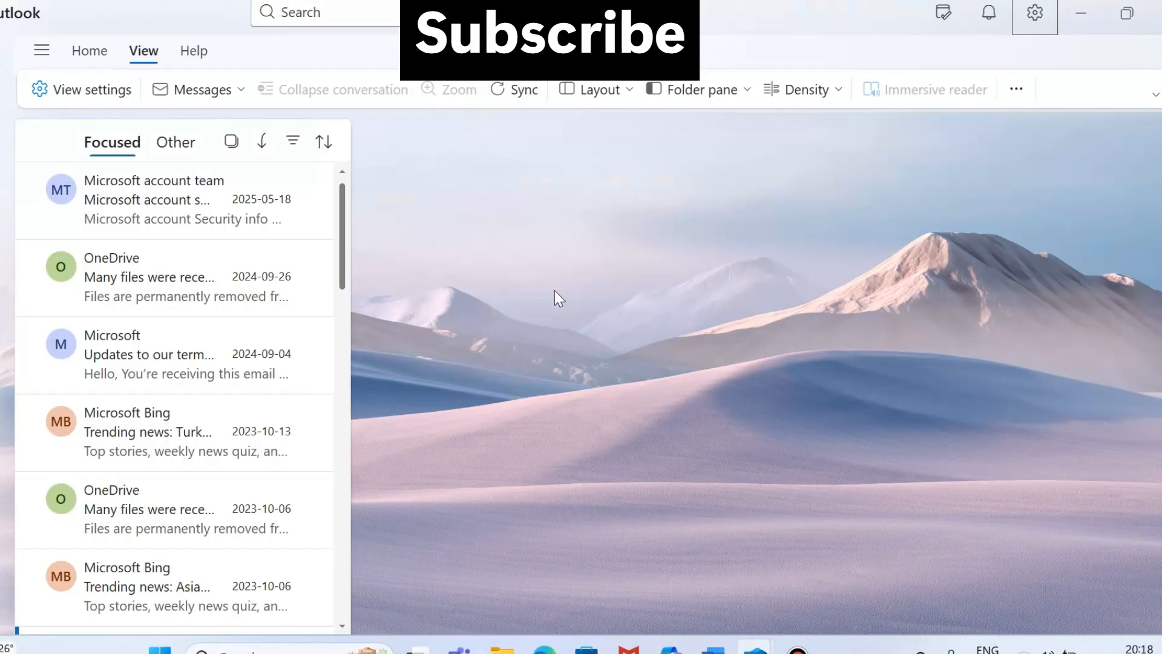
pyautogui.moveTo(475, 350)
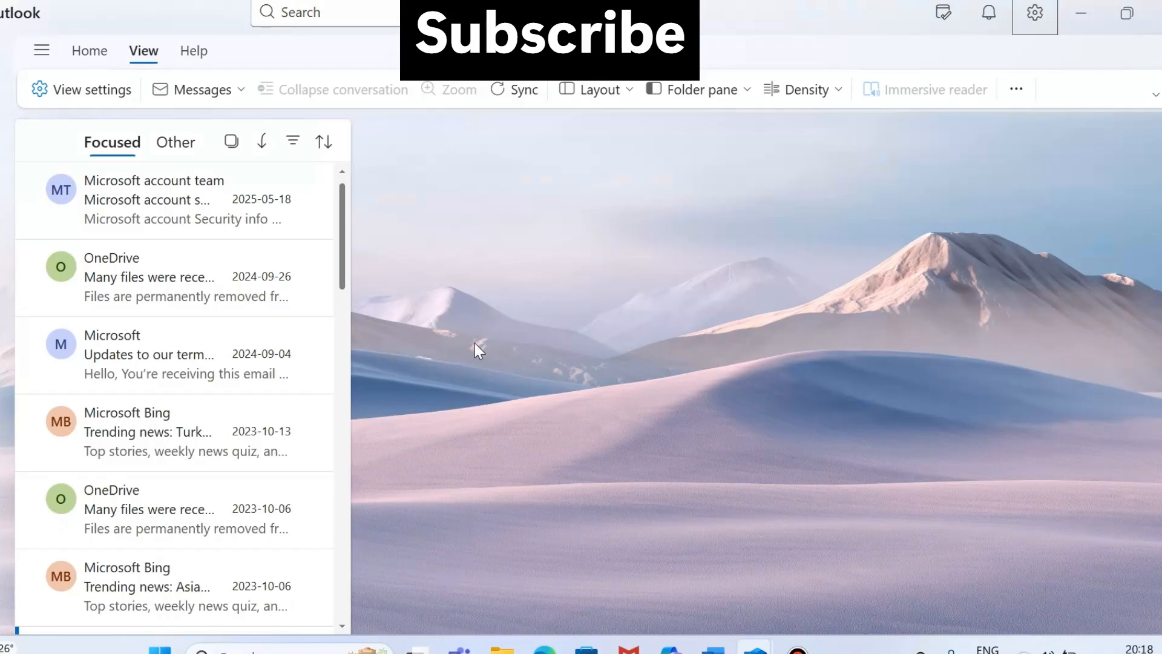